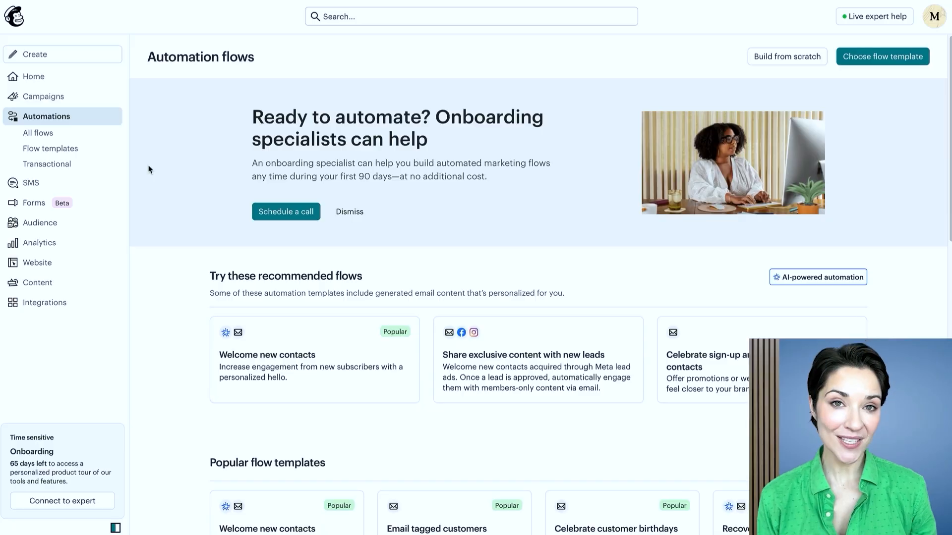
{"action": "mouse_move", "coordinate": [124, 167]}
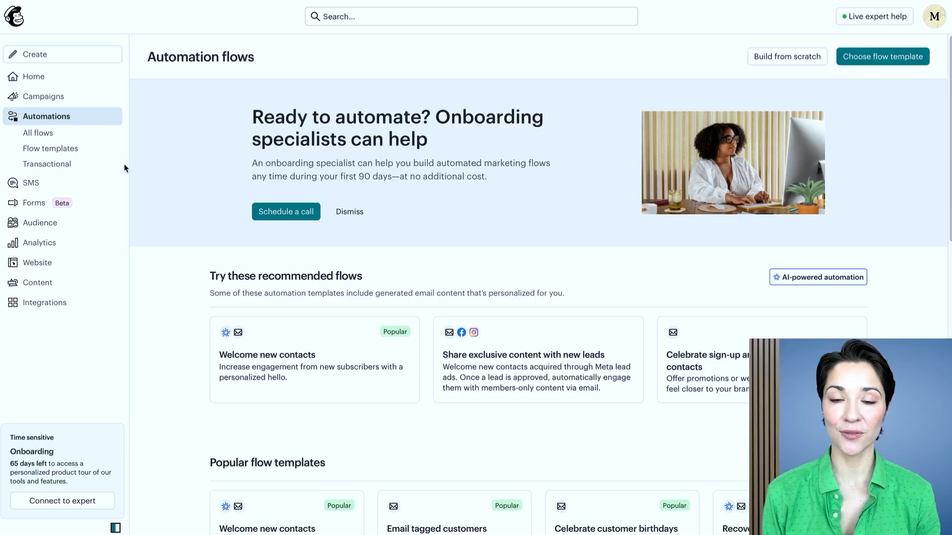
Go to the Transactional overview showing 0 of 25,000 emails used and a $20.00 October 24 estimate.
{"action": "left_click", "coordinate": [48, 165]}
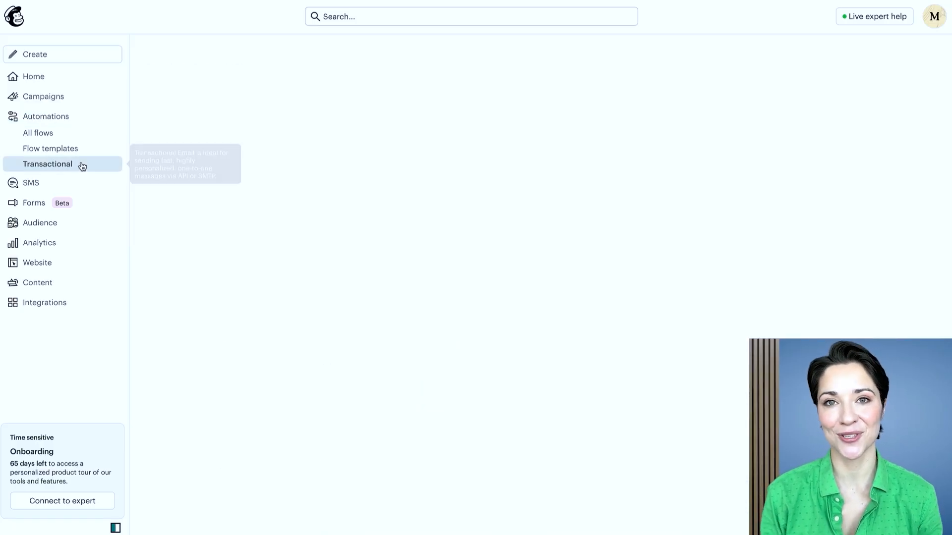
{"action": "left_click", "coordinate": [48, 164]}
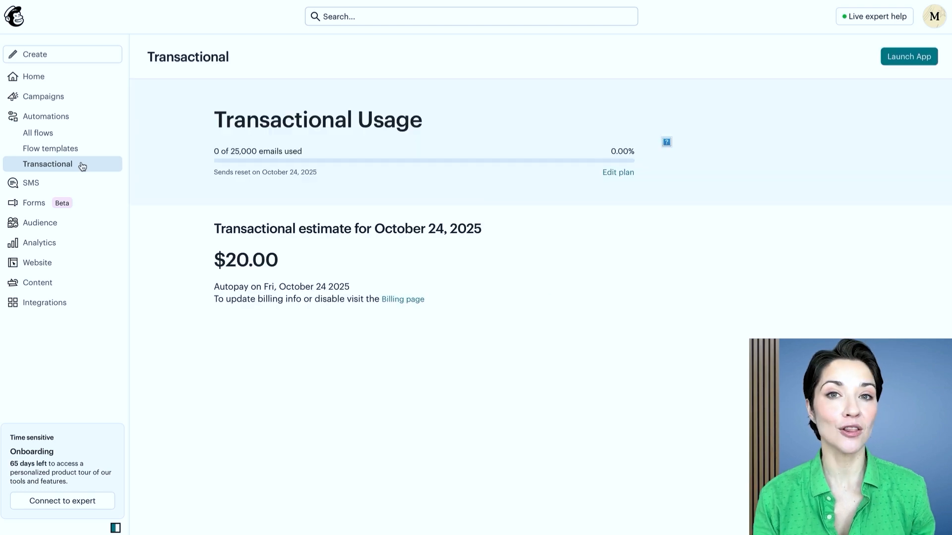
{"action": "mouse_move", "coordinate": [914, 74]}
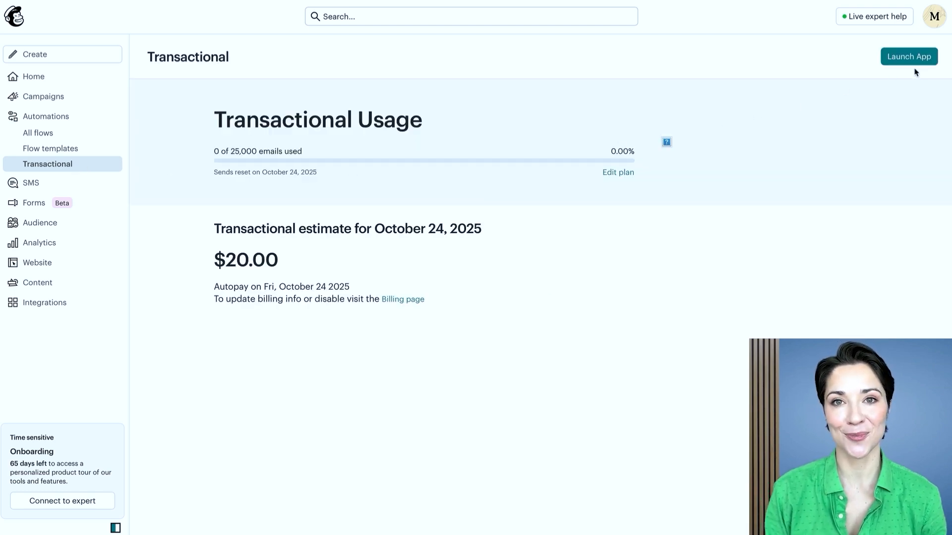
Launch the Transactional app dashboard showing reputation, 100% deliverability and 823 monthly sends.
{"action": "left_click", "coordinate": [908, 55]}
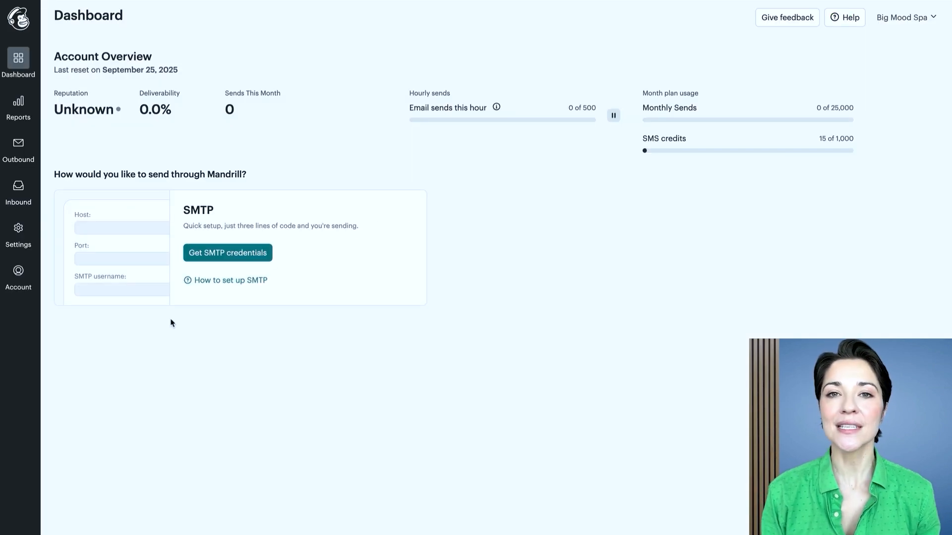
{"action": "left_click", "coordinate": [18, 228]}
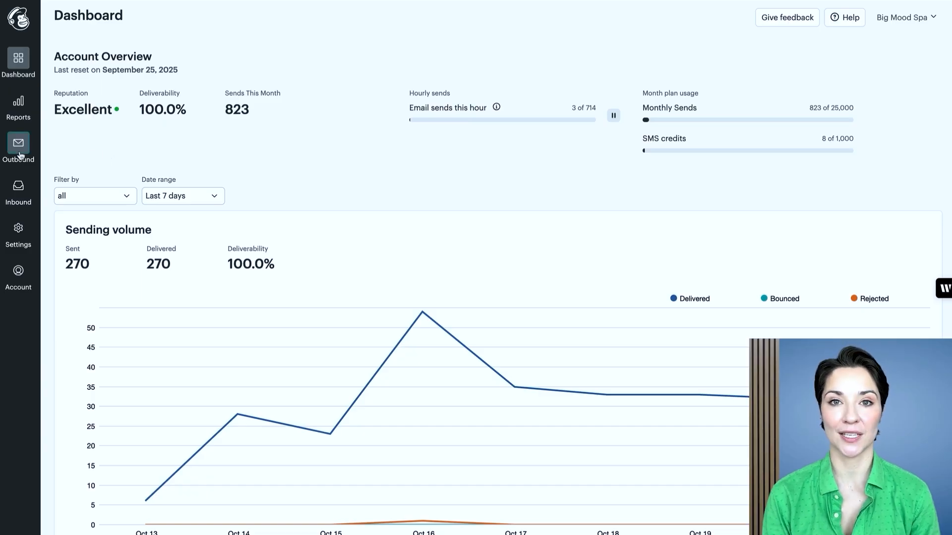
Filter Outbound activity to Delivered only: 6 sent, 6 delivered, 33.3% open and click rates.
{"action": "left_click", "coordinate": [19, 143]}
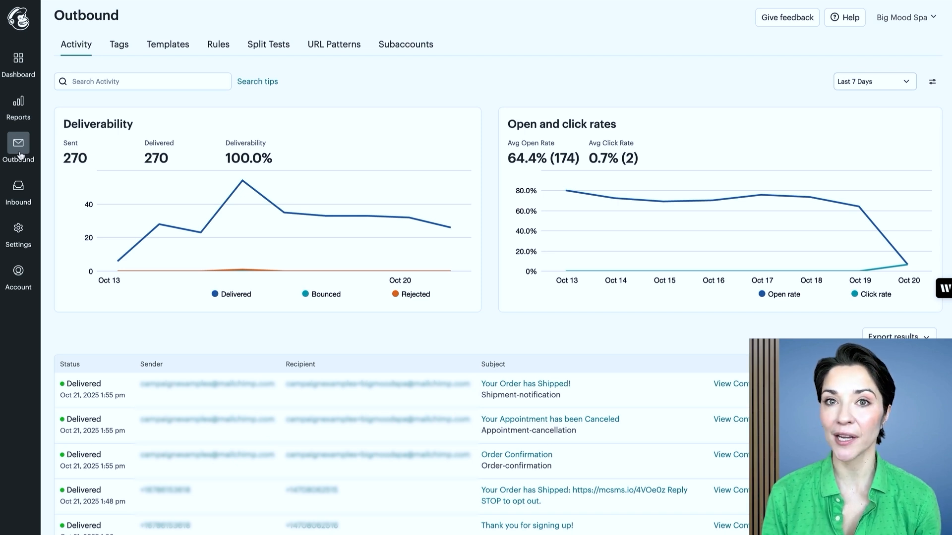
{"action": "left_click", "coordinate": [932, 81]}
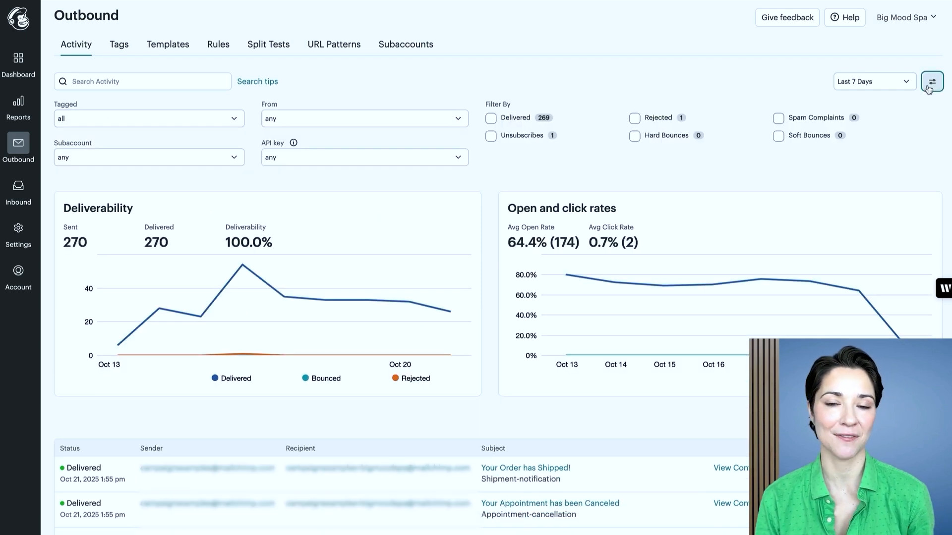
{"action": "left_click", "coordinate": [149, 119]}
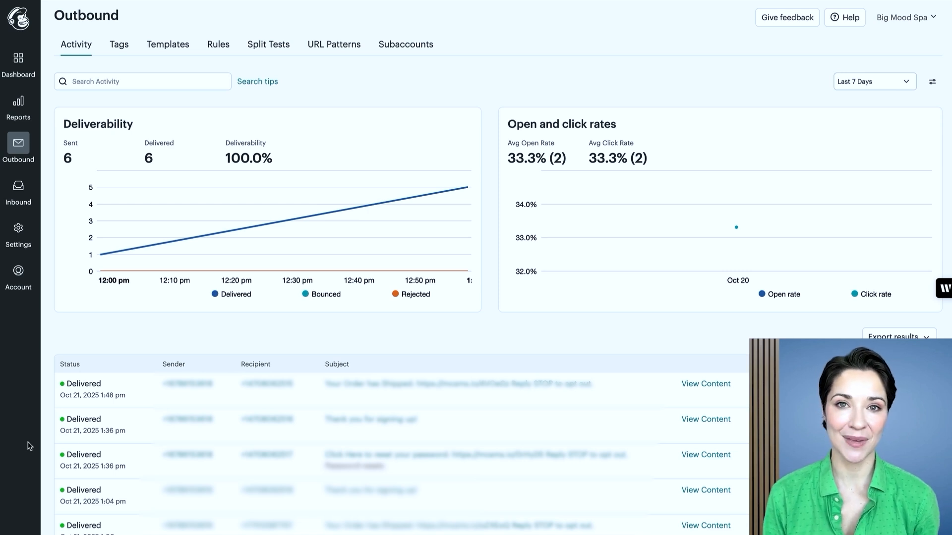
{"action": "left_click", "coordinate": [706, 384]}
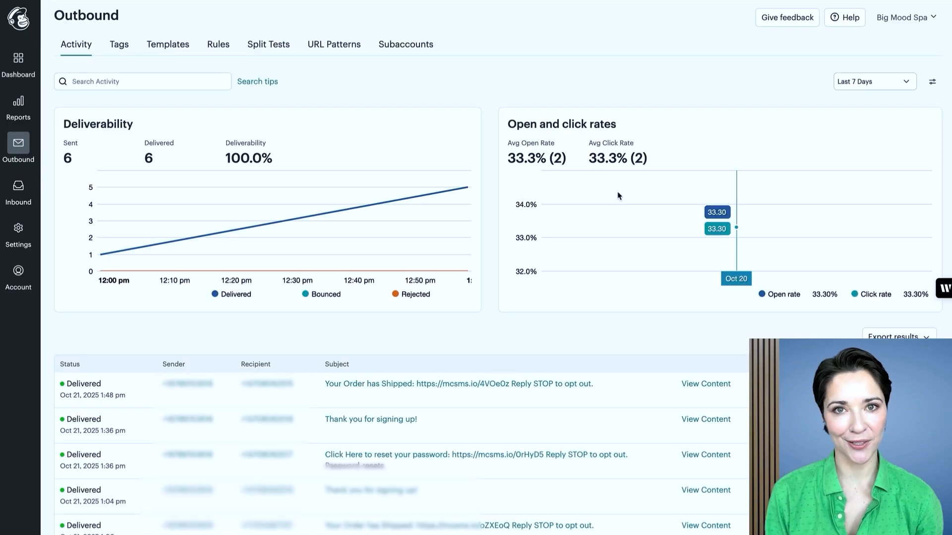
{"action": "mouse_move", "coordinate": [690, 99]}
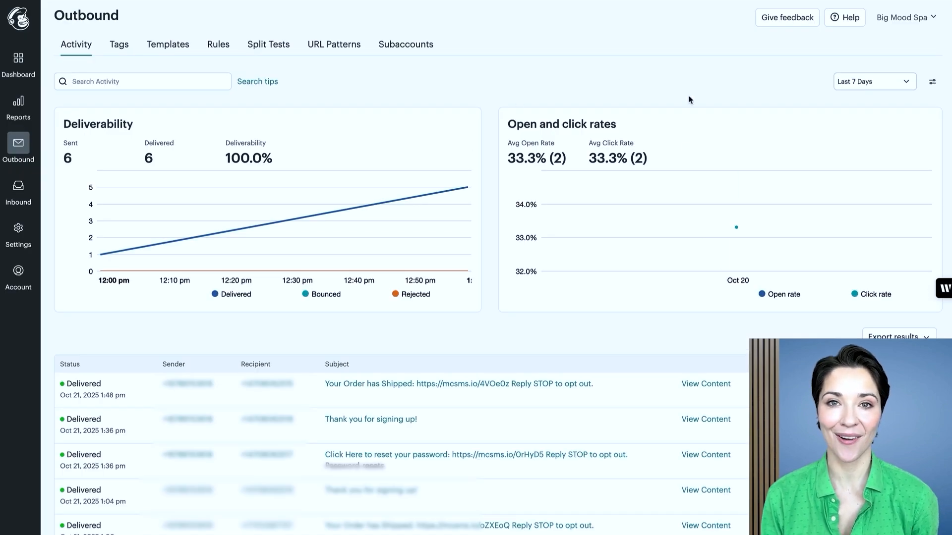